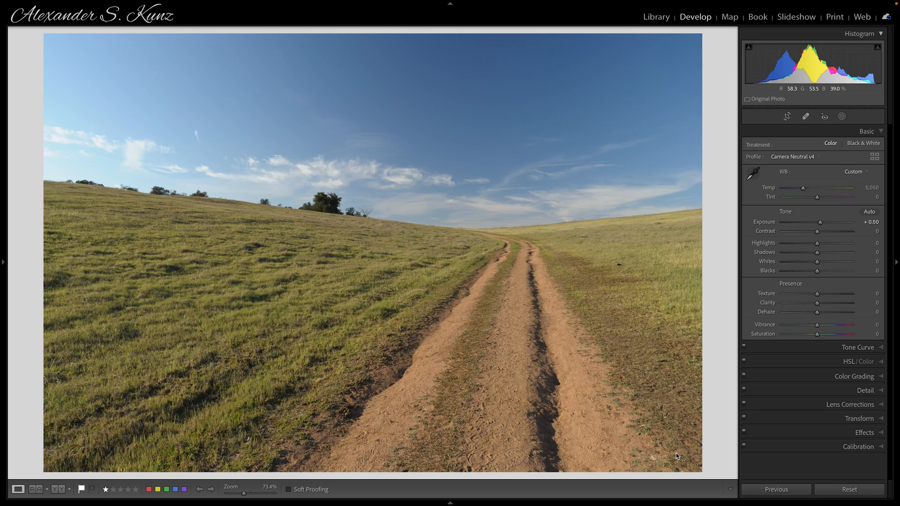
pyautogui.moveTo(665, 427)
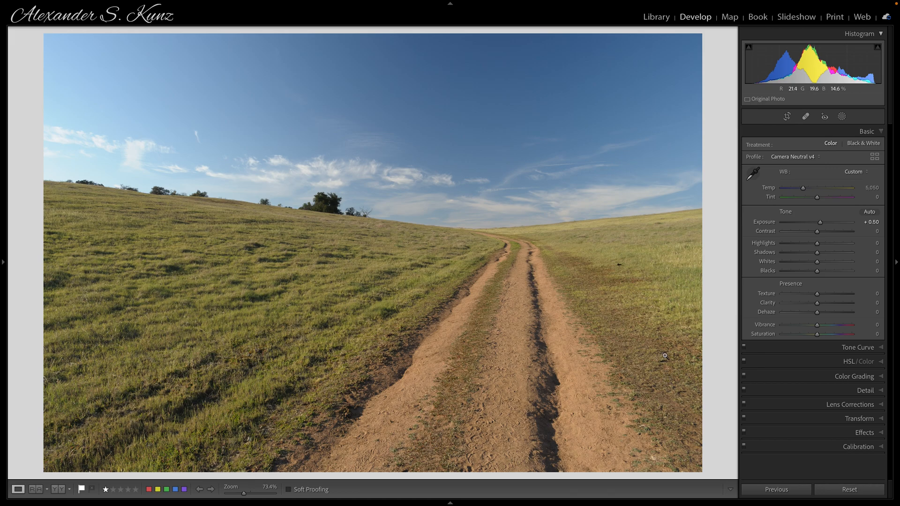
pyautogui.moveTo(517, 124)
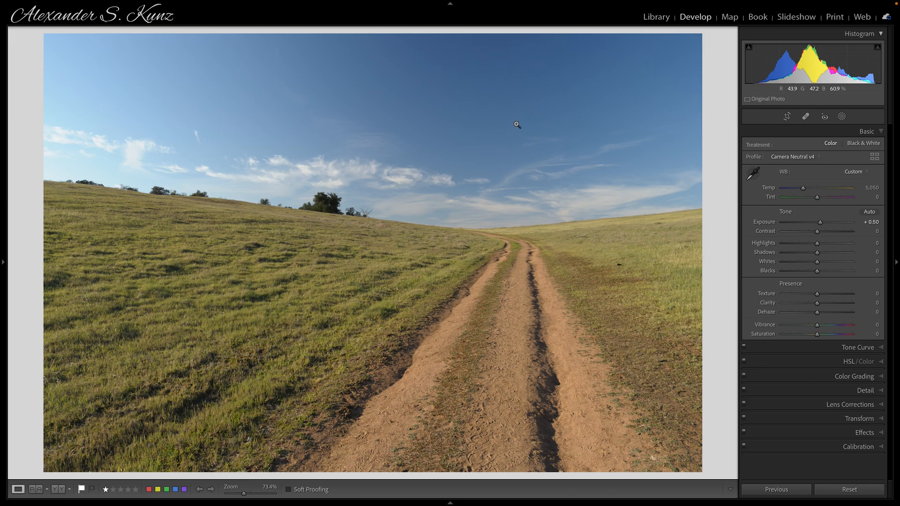
pyautogui.moveTo(566, 166)
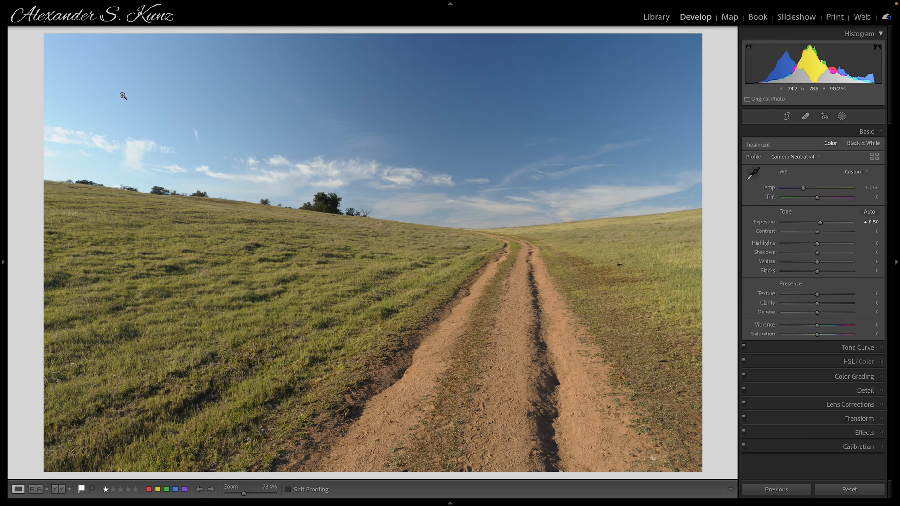
pyautogui.moveTo(691, 189)
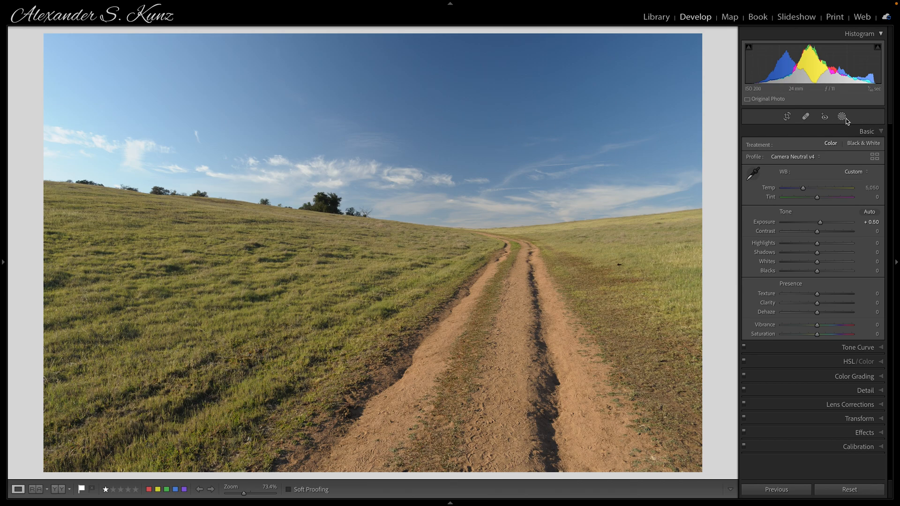
# Step: Add a linear gradient mask over the upper sky and lower its exposure to about -1.67
pyautogui.click(840, 116)
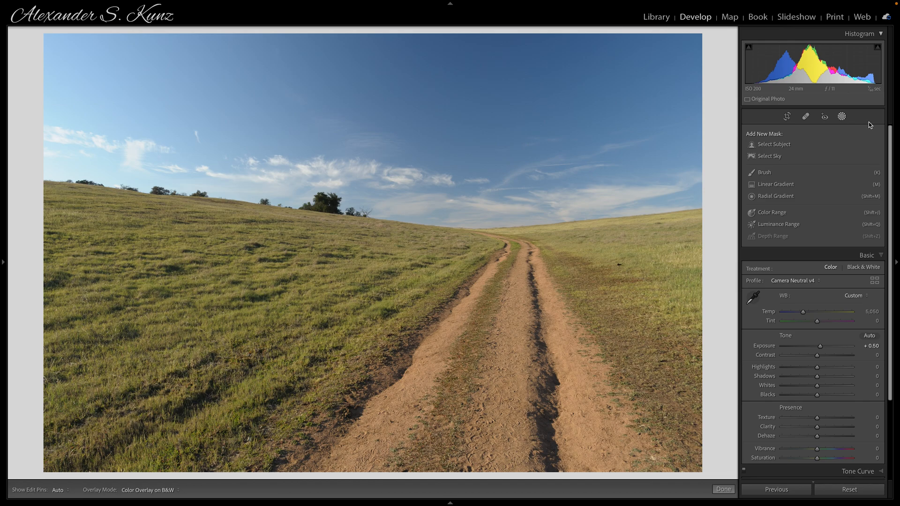
pyautogui.moveTo(798, 196)
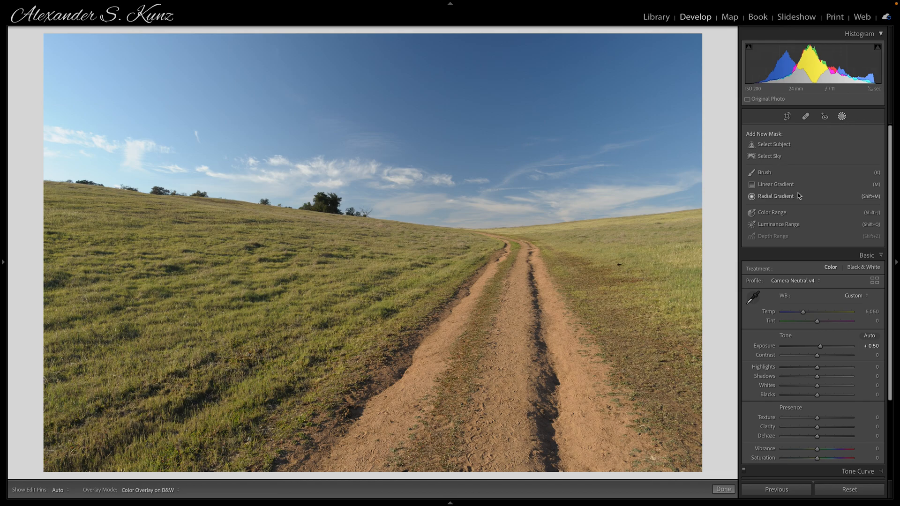
pyautogui.click(775, 184)
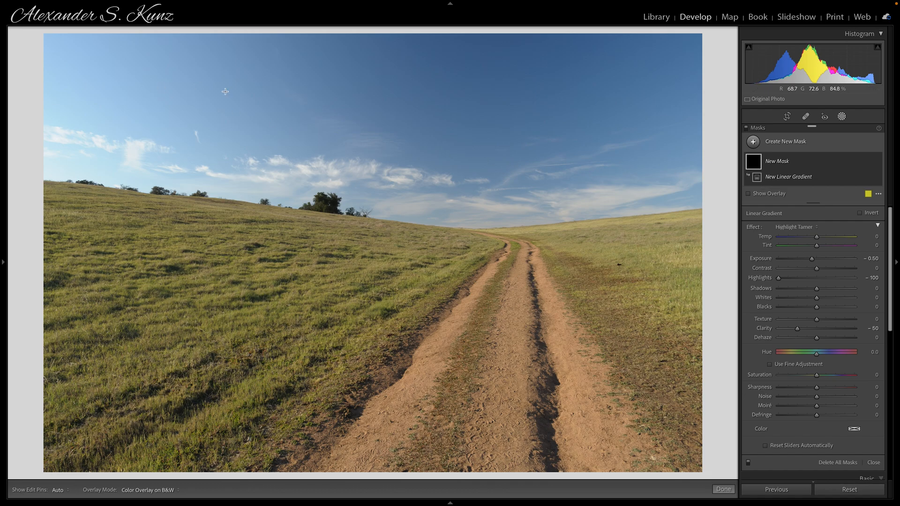
pyautogui.moveTo(265, 111)
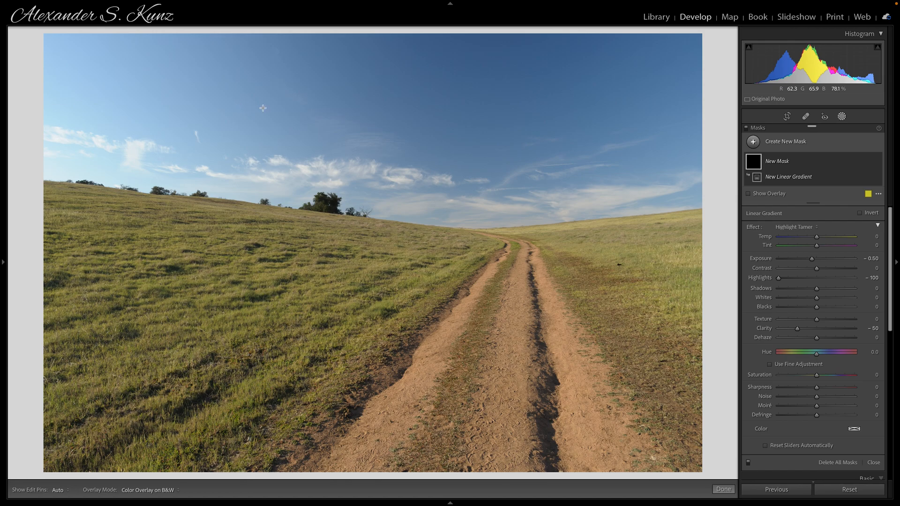
pyautogui.moveTo(303, 114)
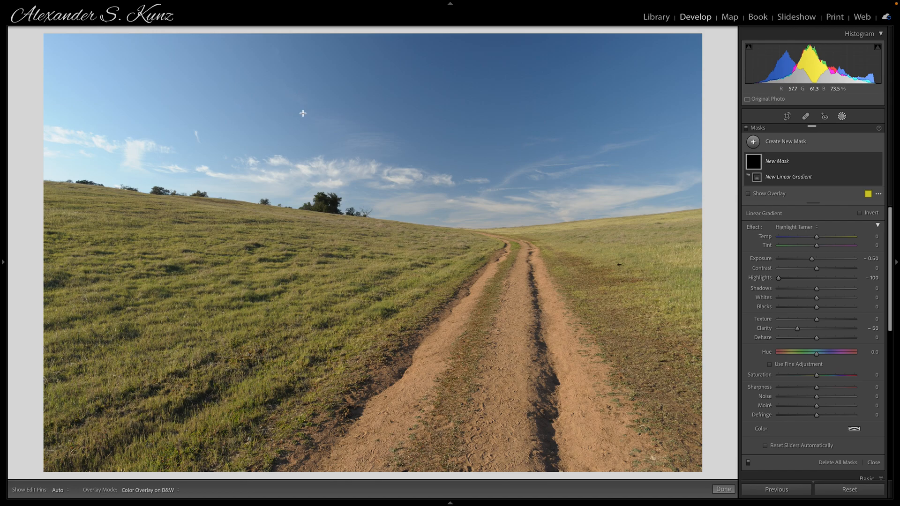
pyautogui.moveTo(435, 134)
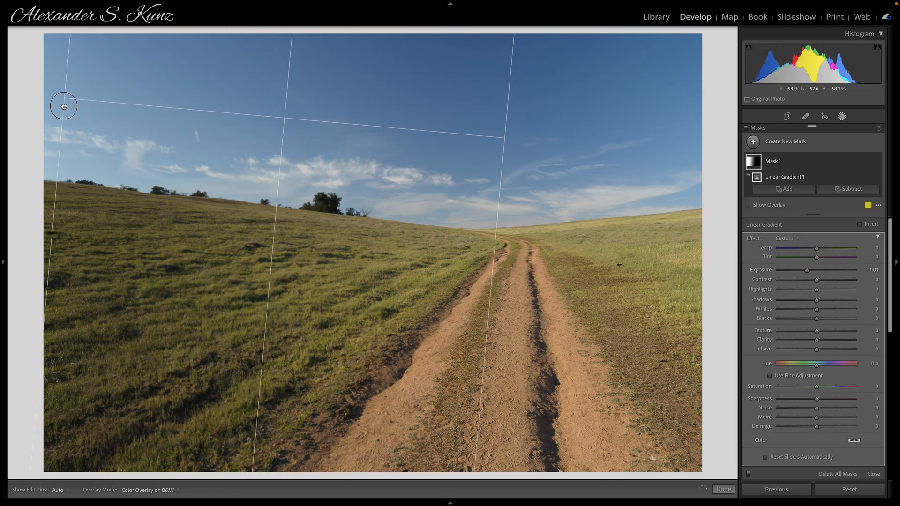
pyautogui.moveTo(809, 270); pyautogui.dragTo(805, 270)
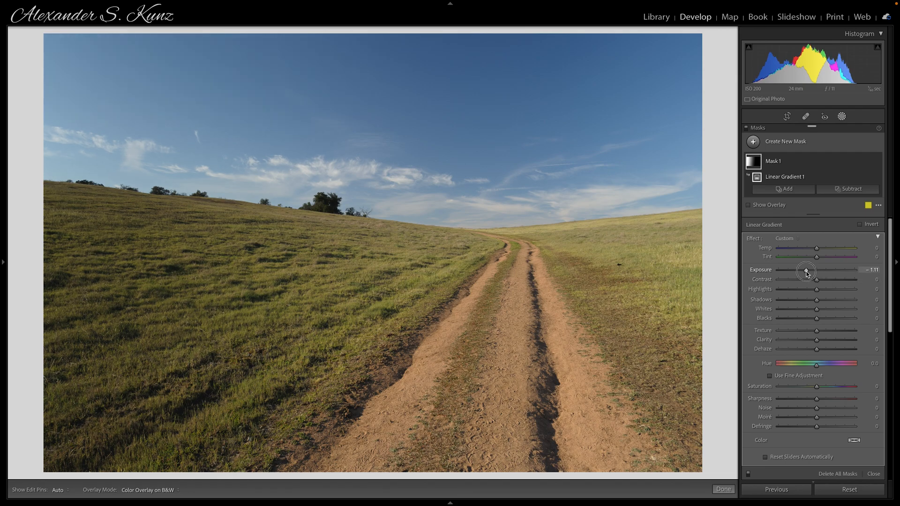
pyautogui.moveTo(806, 272); pyautogui.dragTo(802, 272)
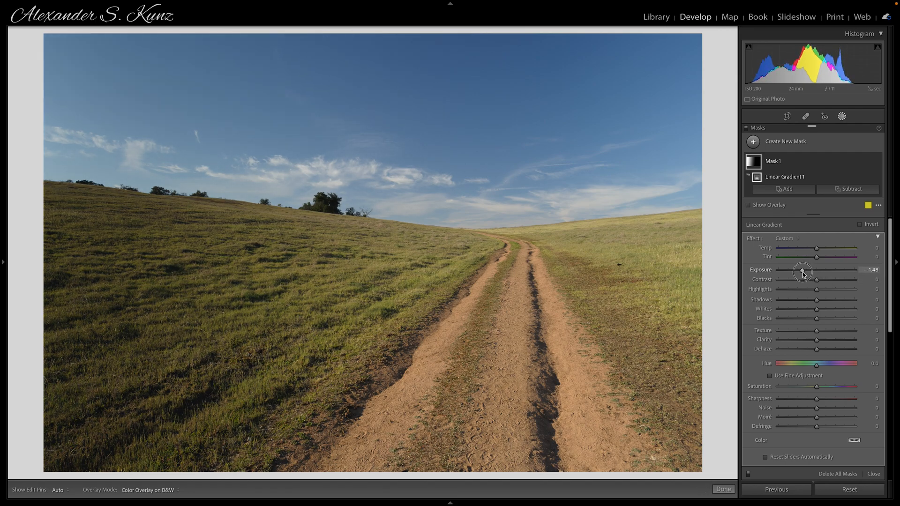
pyautogui.moveTo(802, 271); pyautogui.dragTo(800, 271)
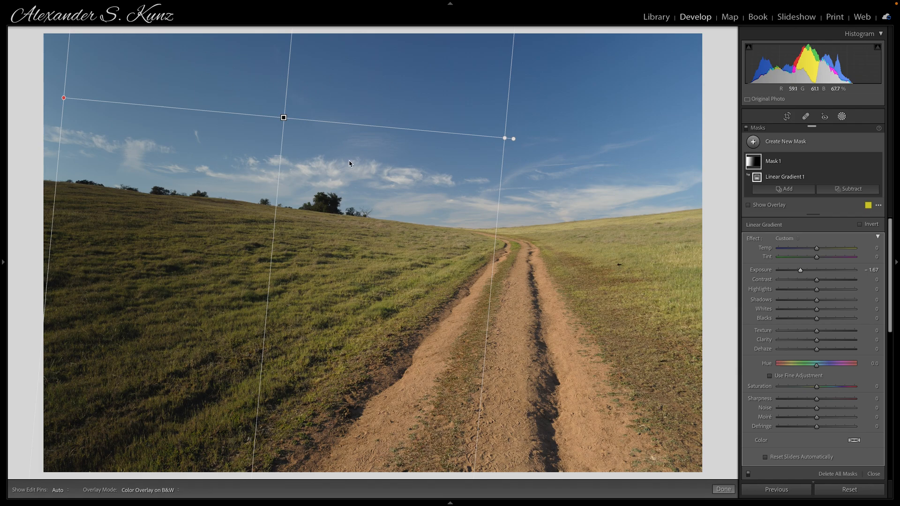
pyautogui.moveTo(212, 75)
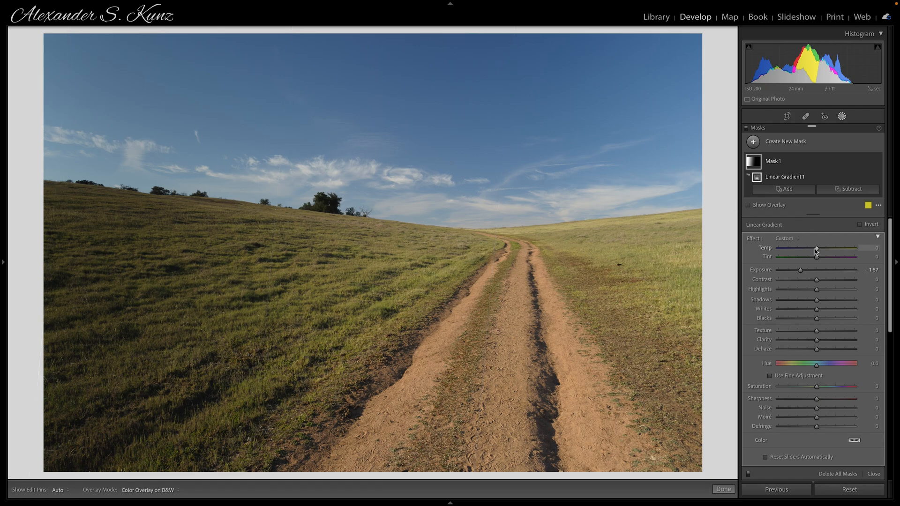
# Step: Cool the masked sky's white balance, bringing Temp down to about -28
pyautogui.moveTo(816, 247); pyautogui.dragTo(811, 248)
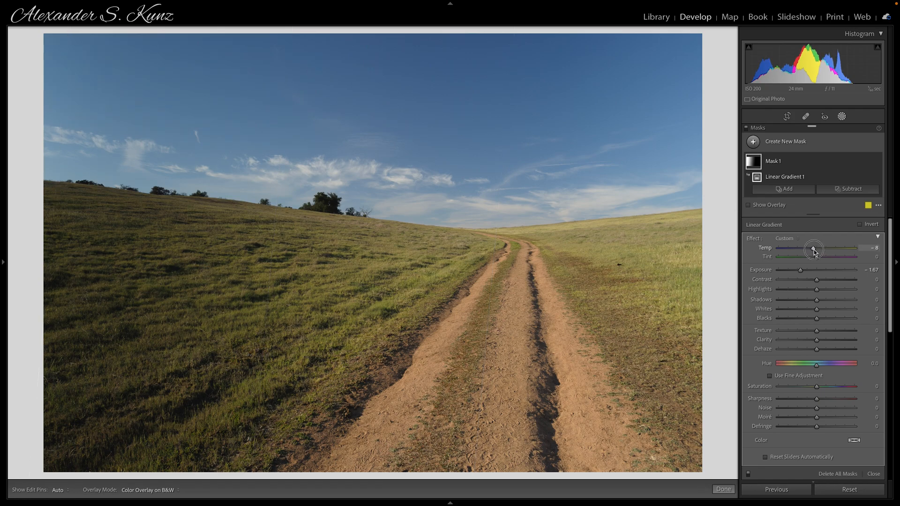
pyautogui.moveTo(814, 249); pyautogui.dragTo(810, 249)
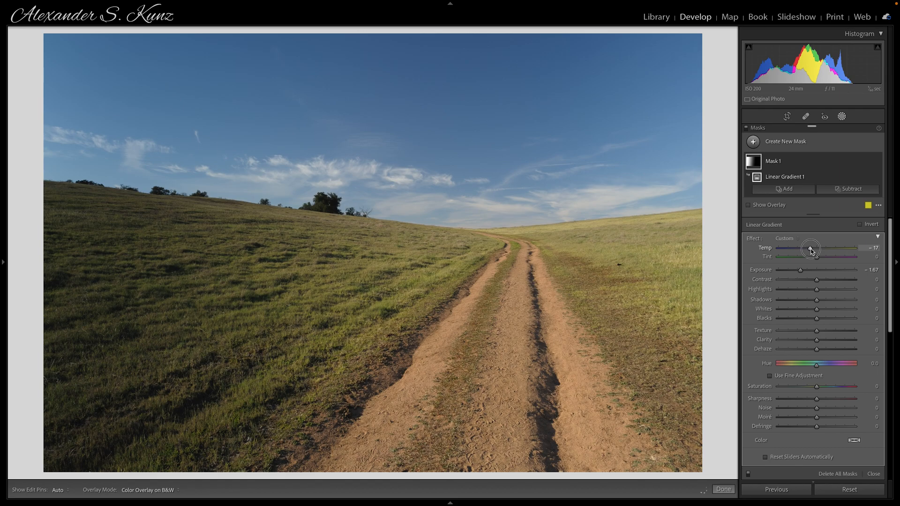
pyautogui.moveTo(810, 247); pyautogui.dragTo(816, 257)
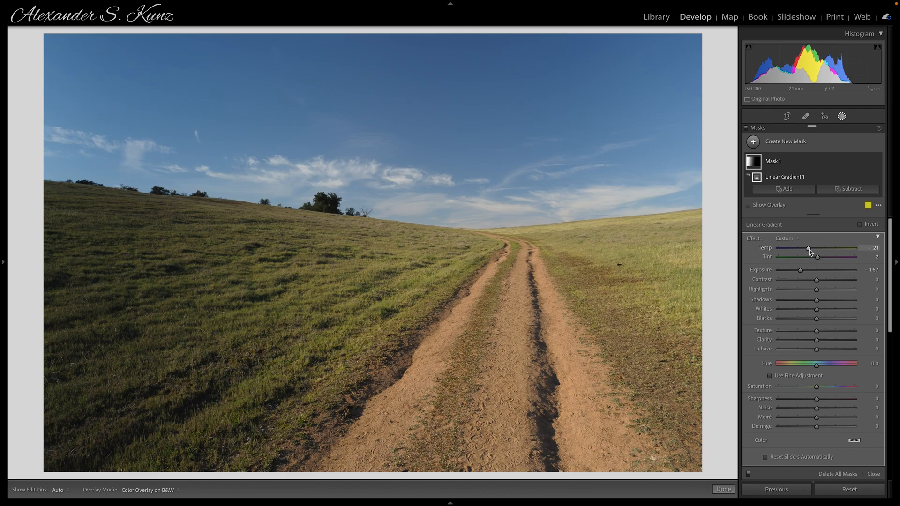
pyautogui.moveTo(810, 247); pyautogui.dragTo(805, 247)
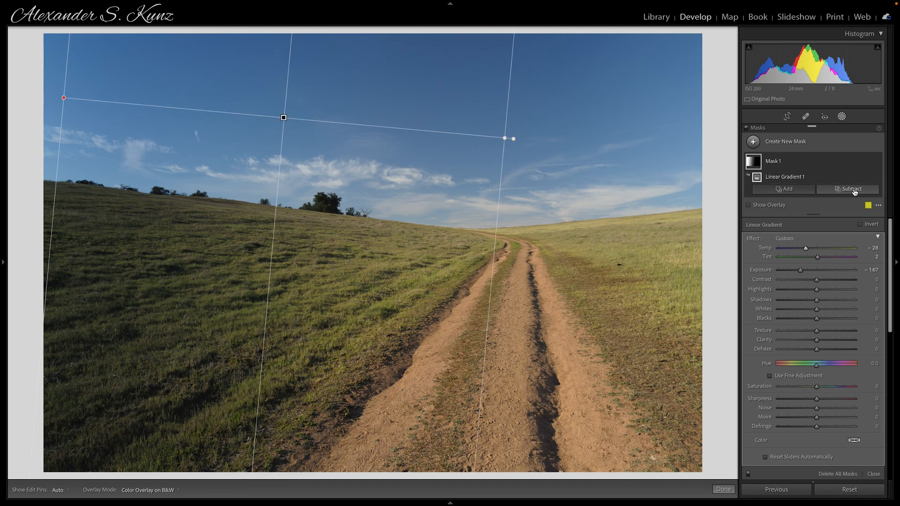
pyautogui.moveTo(853, 191)
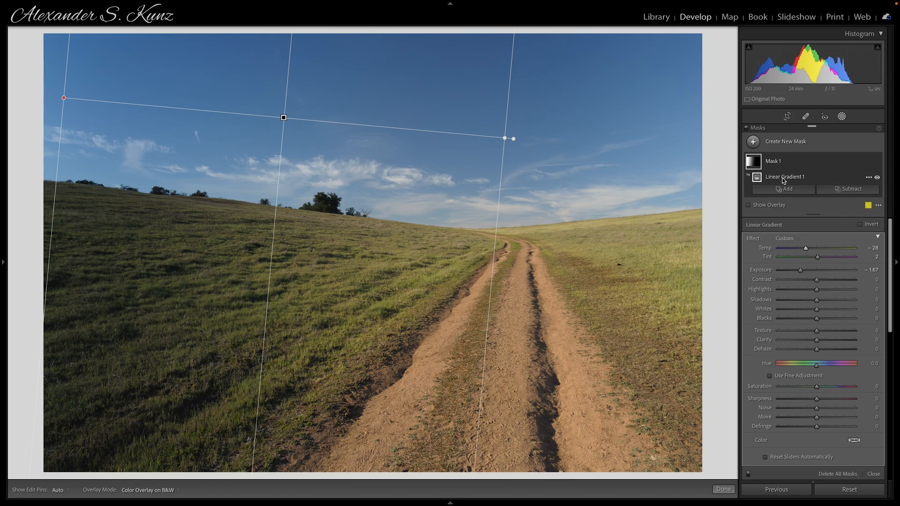
pyautogui.moveTo(821, 180)
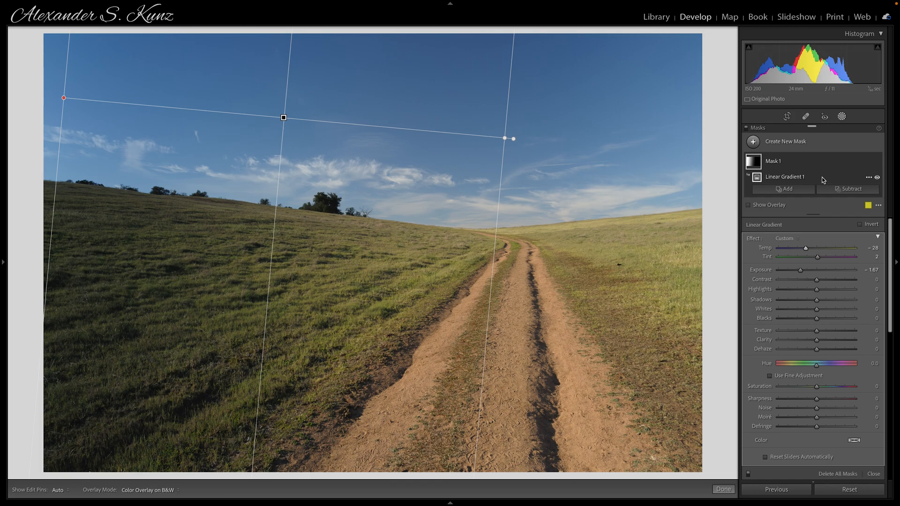
pyautogui.moveTo(821, 180)
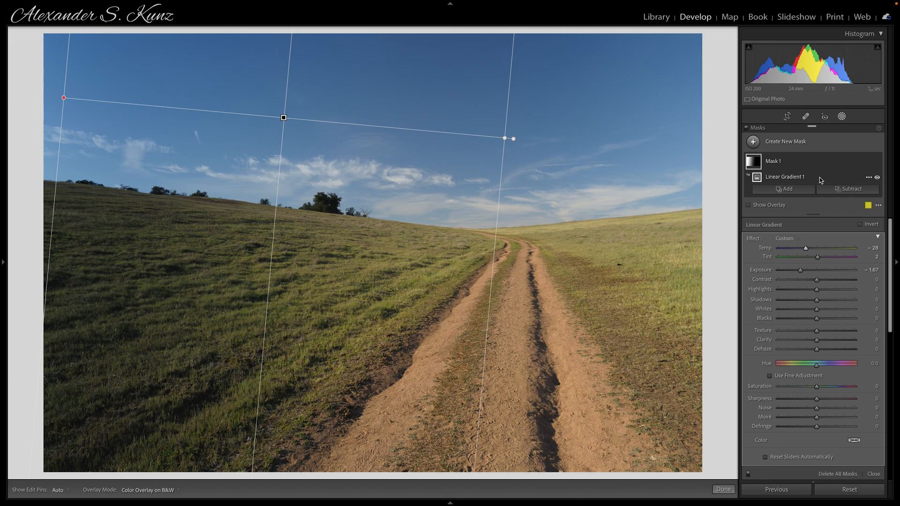
pyautogui.moveTo(867, 180)
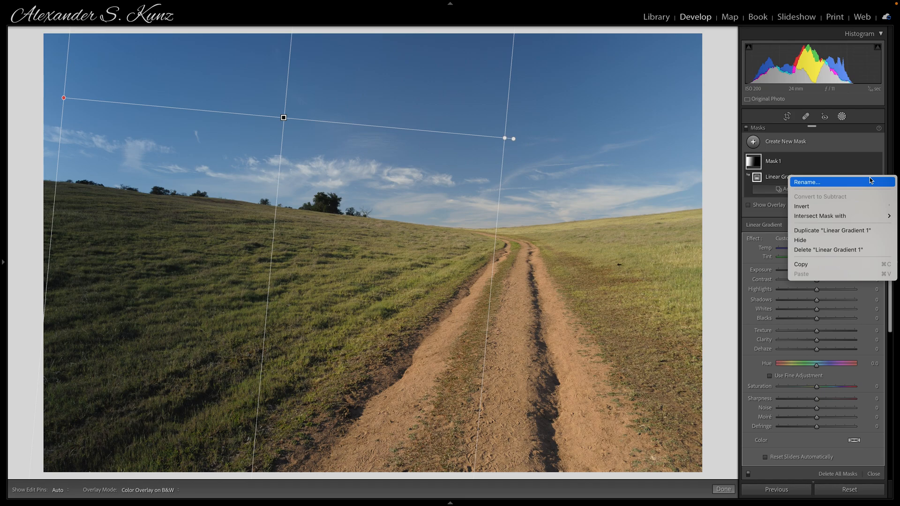
pyautogui.moveTo(840, 173)
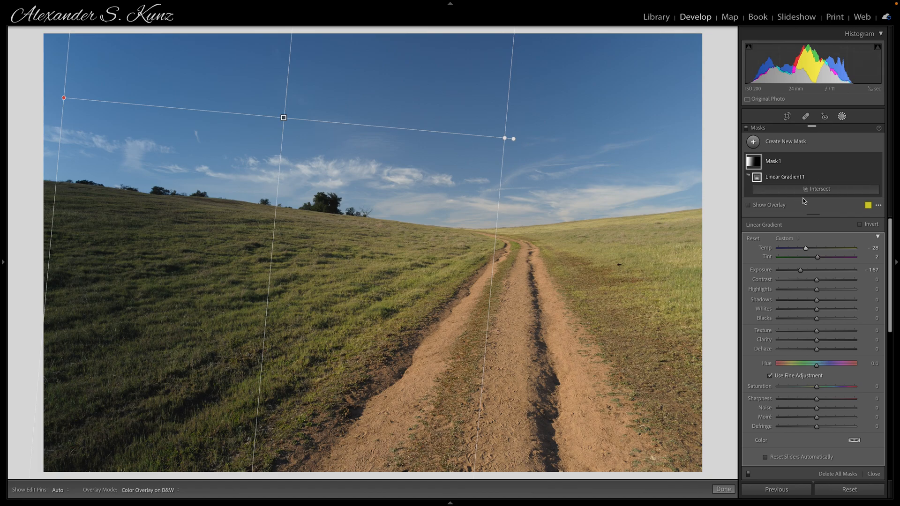
# Step: Intersect Mask 1's gradient with Select Sky so the hills keep their brightness
pyautogui.click(819, 189)
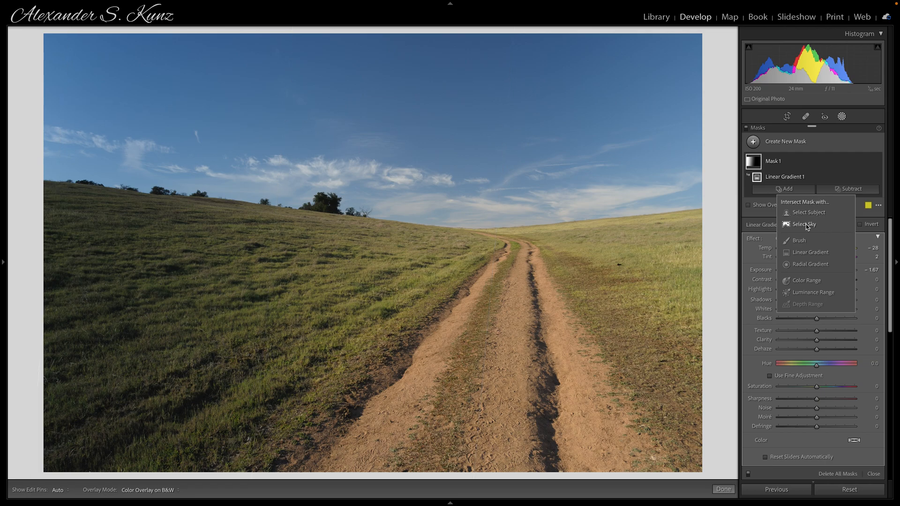
pyautogui.click(804, 224)
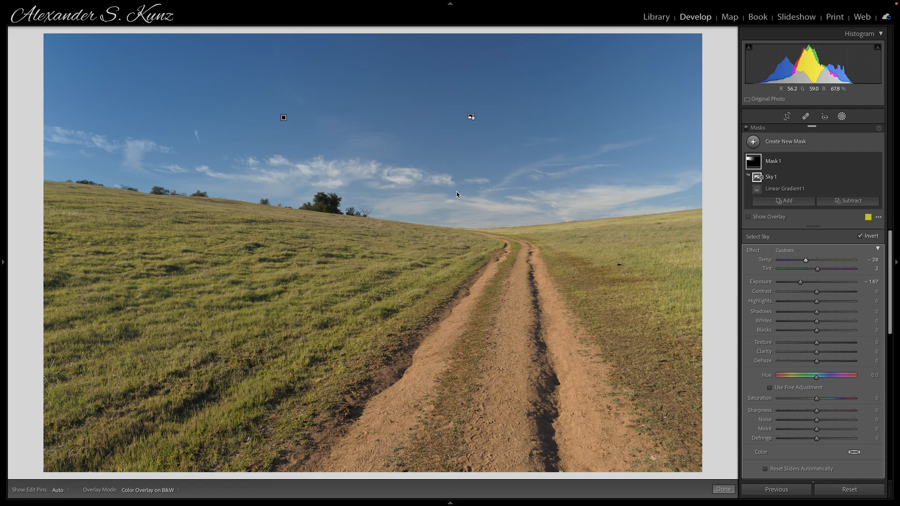
pyautogui.moveTo(311, 254)
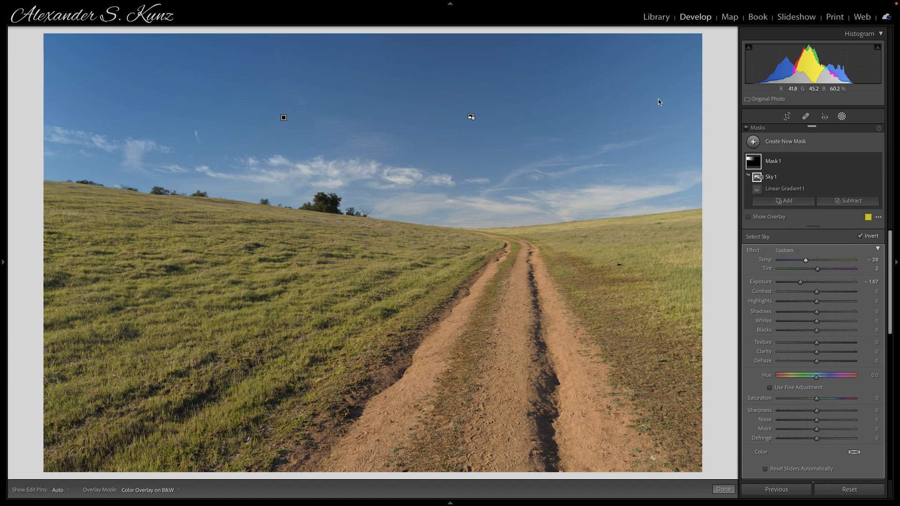
# Step: Add a second linear gradient over the right sky at -0.75 exposure, intersected with Select Sky
pyautogui.click(785, 142)
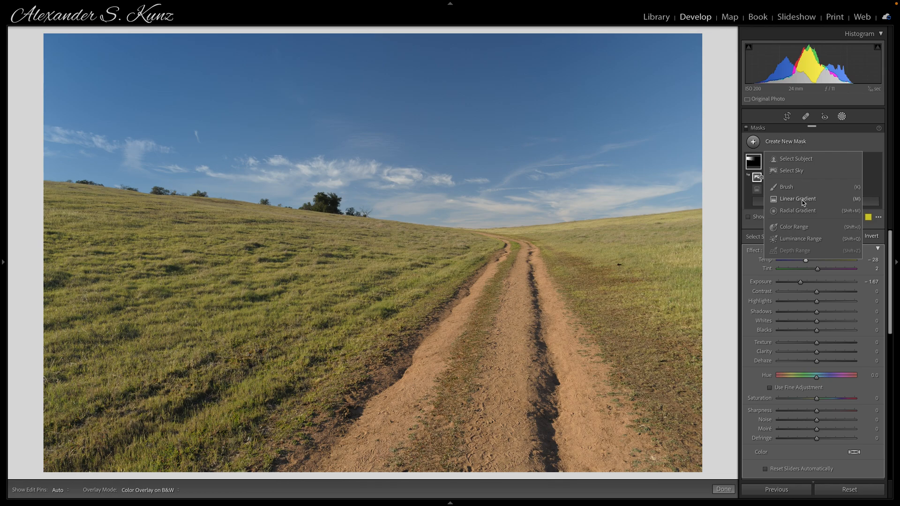
pyautogui.click(796, 198)
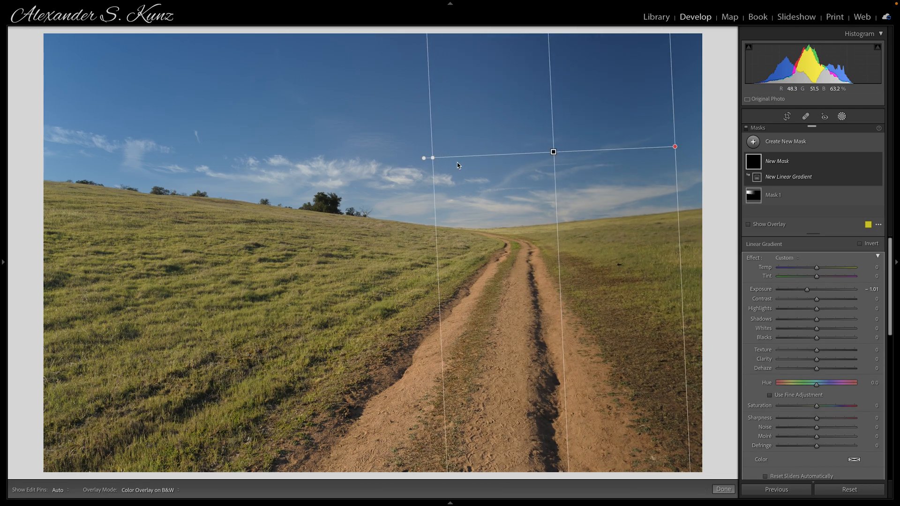
pyautogui.moveTo(804, 290); pyautogui.dragTo(809, 290)
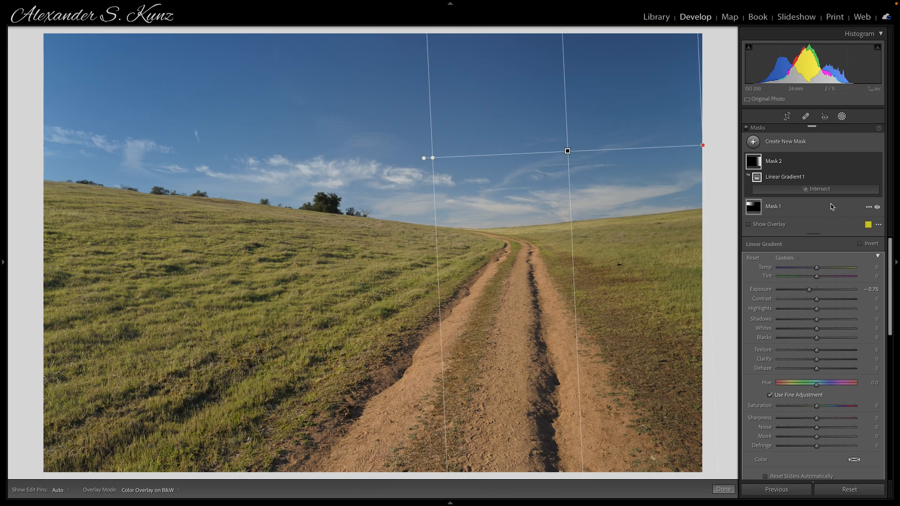
pyautogui.click(819, 188)
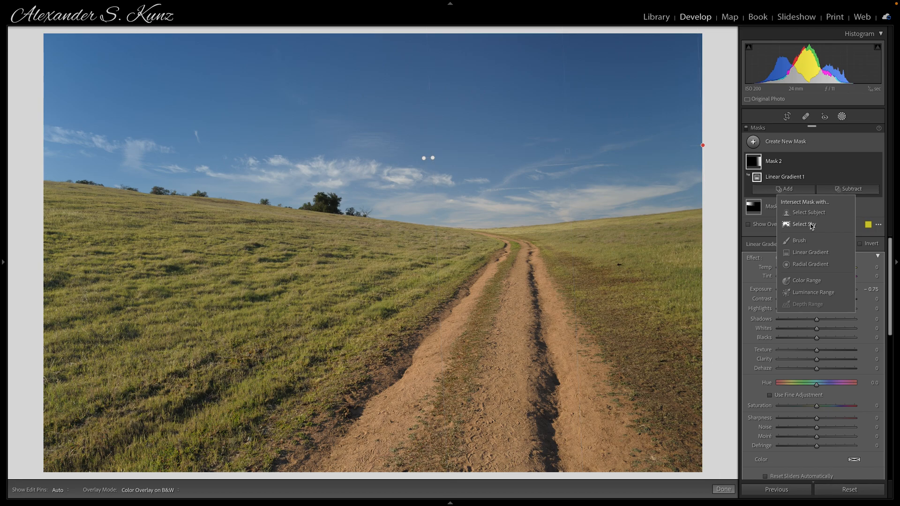
pyautogui.click(803, 224)
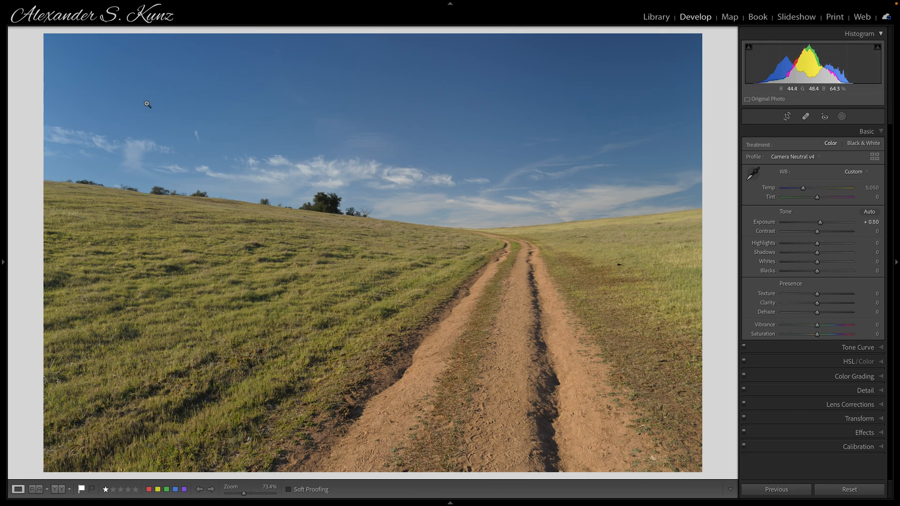
pyautogui.moveTo(841, 265)
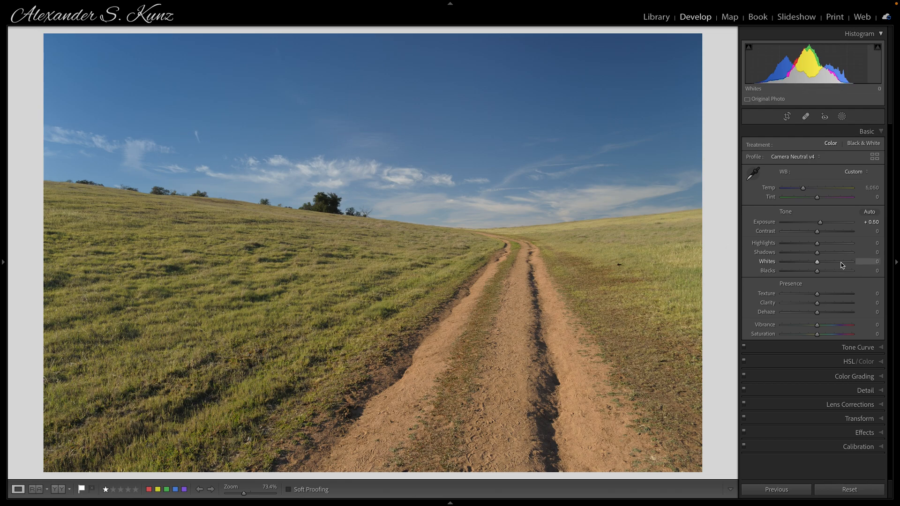
# Step: Raise global exposure to +0.75 and whites to +66 in the Basic panel
pyautogui.moveTo(819, 222); pyautogui.dragTo(822, 222)
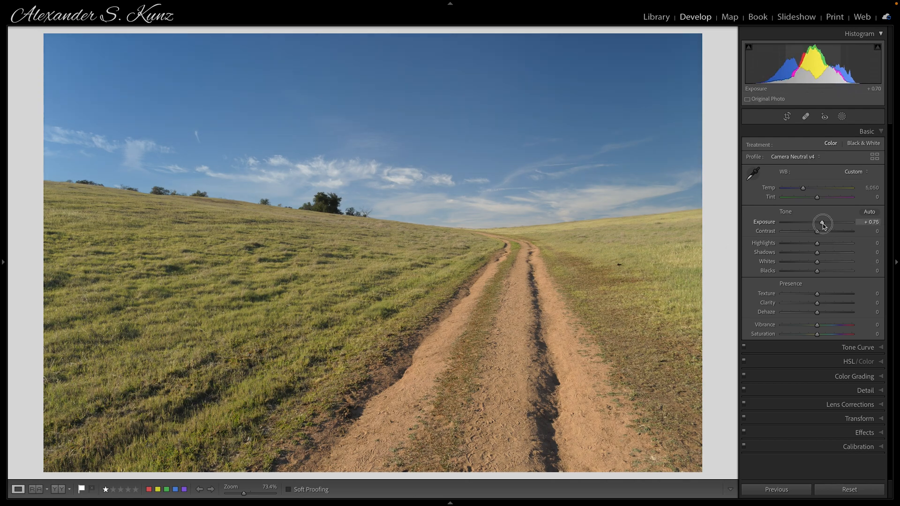
pyautogui.moveTo(817, 262); pyautogui.dragTo(831, 261)
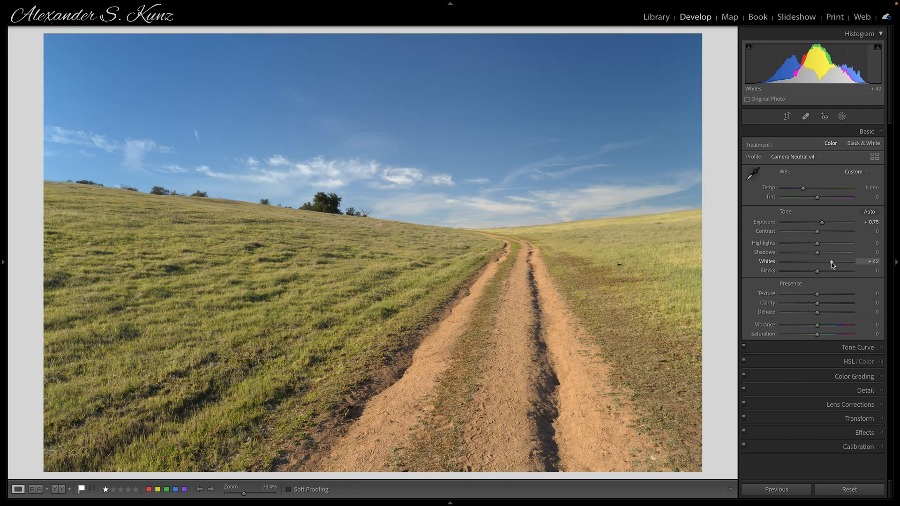
pyautogui.moveTo(817, 261); pyautogui.dragTo(836, 261)
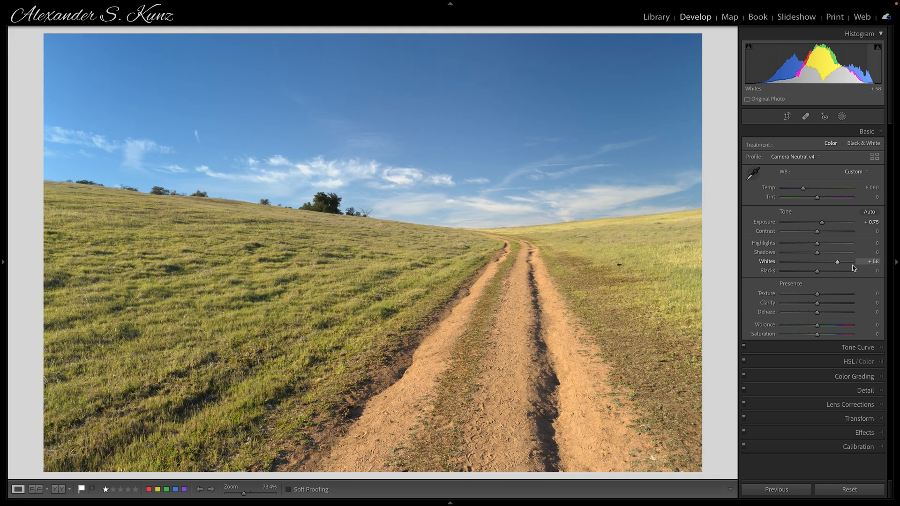
pyautogui.moveTo(837, 262); pyautogui.dragTo(841, 262)
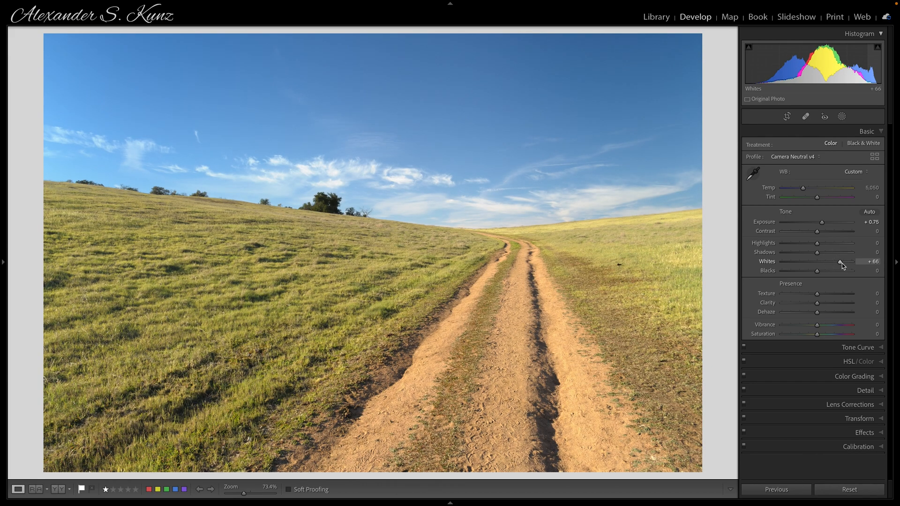
pyautogui.moveTo(746, 253)
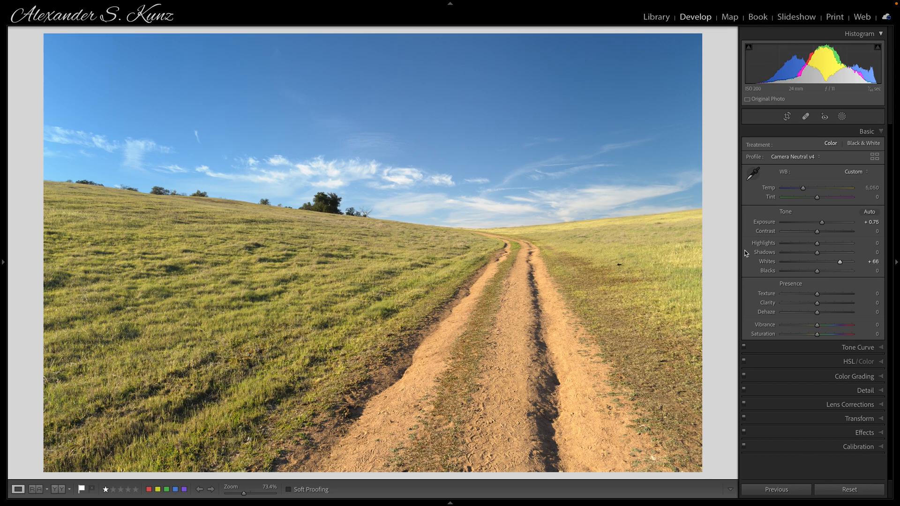
pyautogui.moveTo(747, 254)
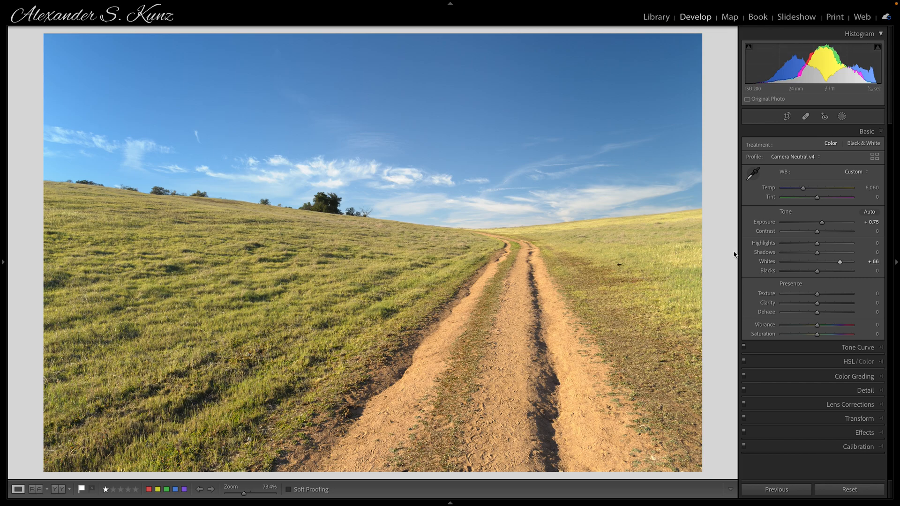
pyautogui.moveTo(449, 157)
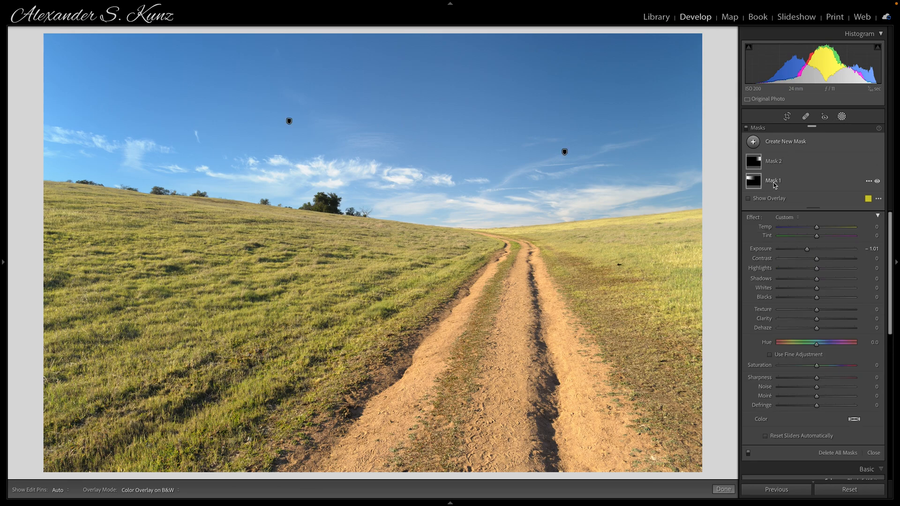
# Step: Darken Mask 1 to about -2.16 and tilt its gradient toward the upper-left sky
pyautogui.click(773, 180)
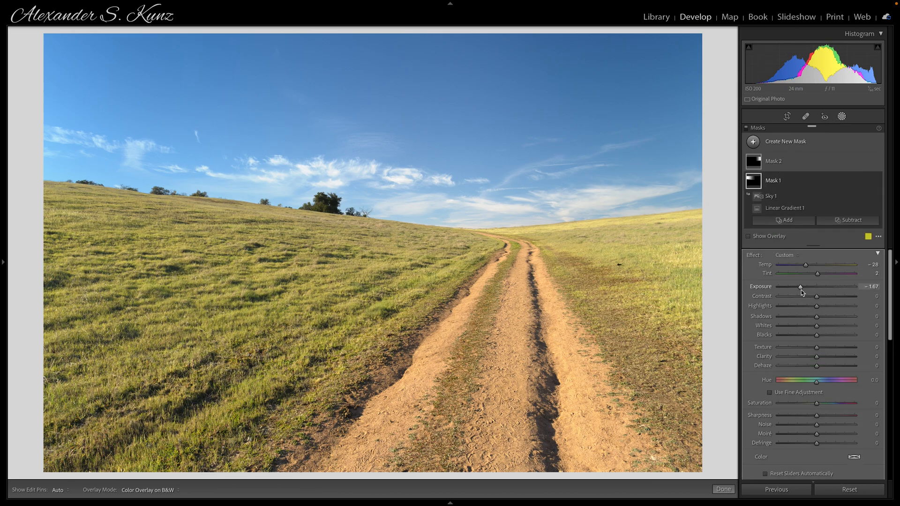
pyautogui.moveTo(799, 287); pyautogui.dragTo(796, 288)
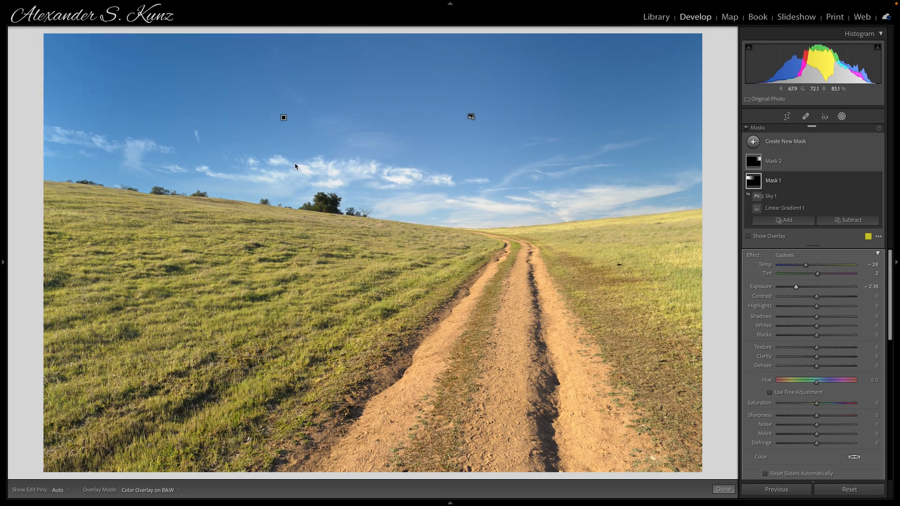
pyautogui.moveTo(343, 136)
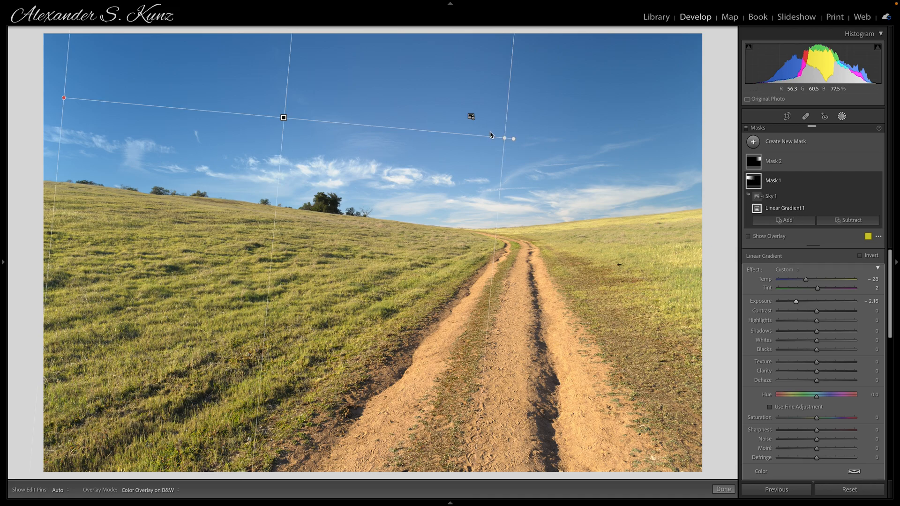
pyautogui.moveTo(490, 138); pyautogui.dragTo(476, 138)
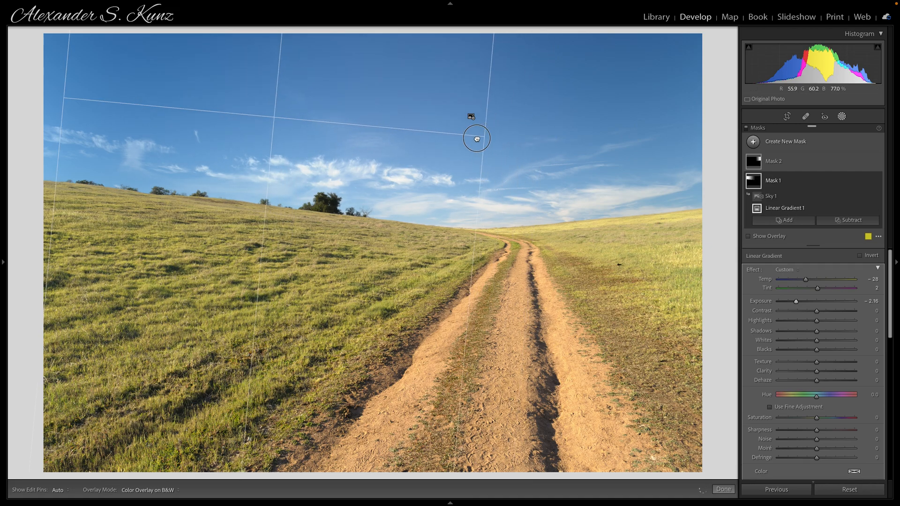
pyautogui.moveTo(476, 138); pyautogui.dragTo(64, 98)
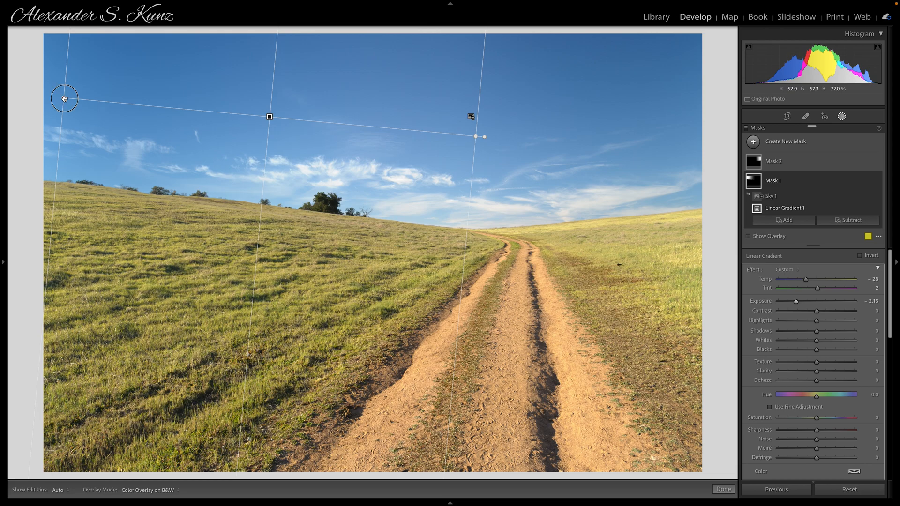
pyautogui.moveTo(65, 98); pyautogui.dragTo(223, 125)
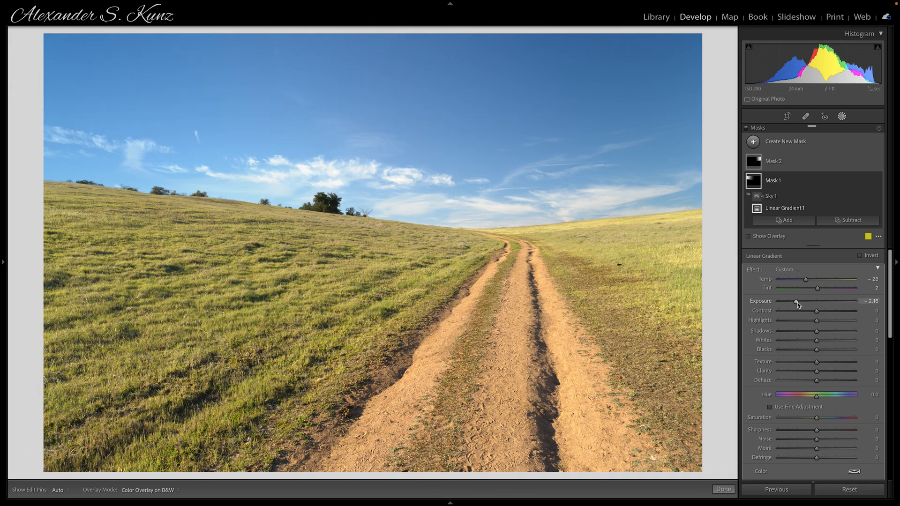
pyautogui.moveTo(797, 302); pyautogui.dragTo(793, 302)
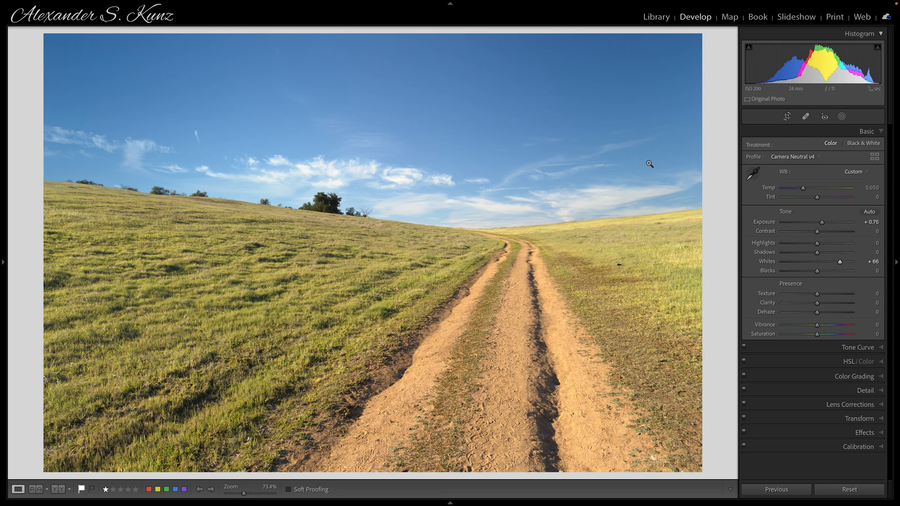
pyautogui.moveTo(691, 165)
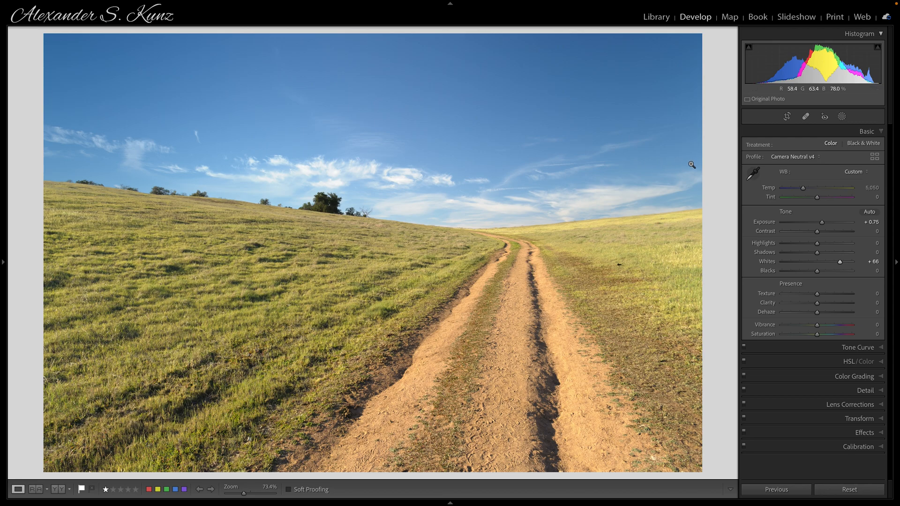